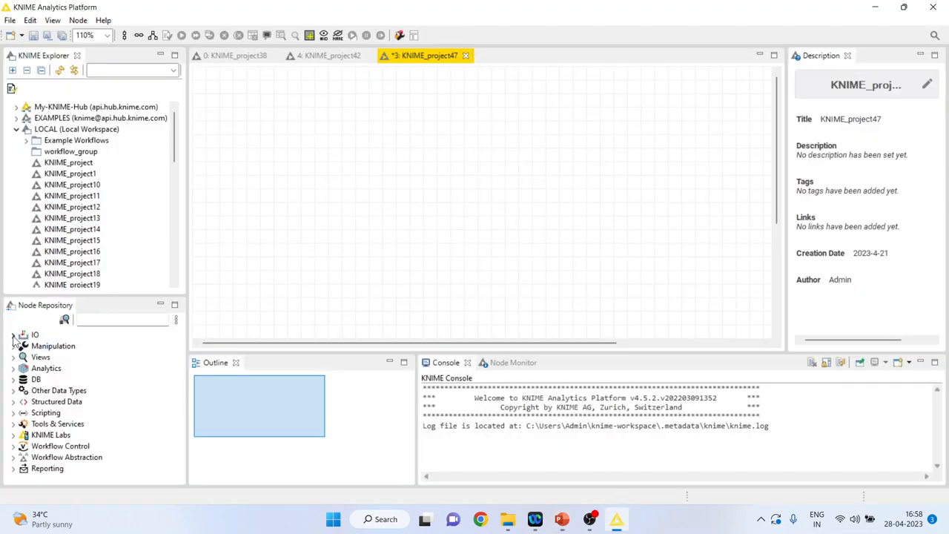
Add a CSV Reader node from IO > Read to the upper left of the canvas
click(13, 335)
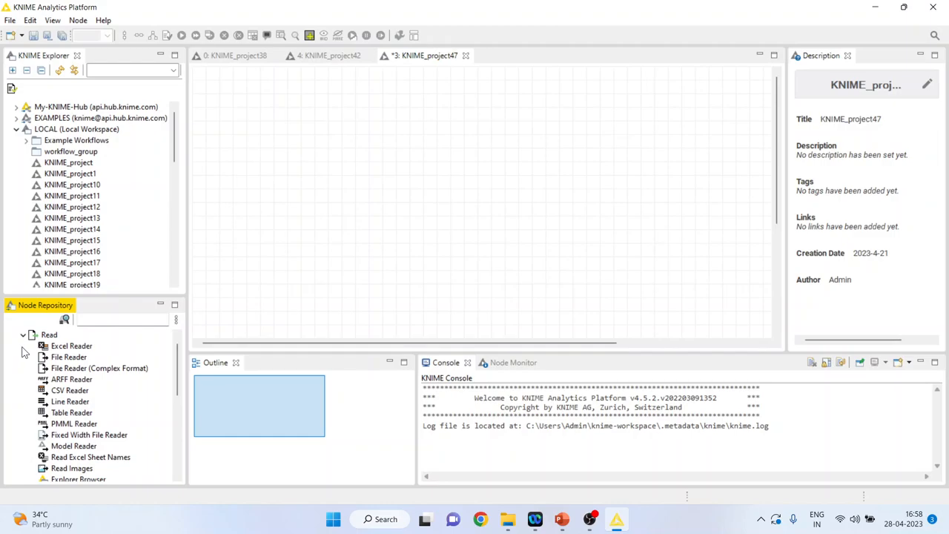
drag(70, 390, 503, 215)
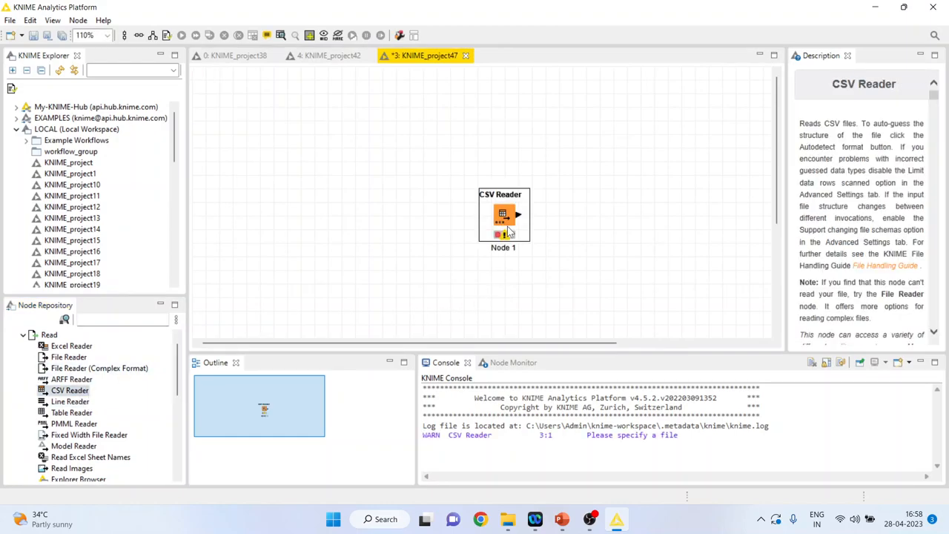
drag(502, 215, 258, 160)
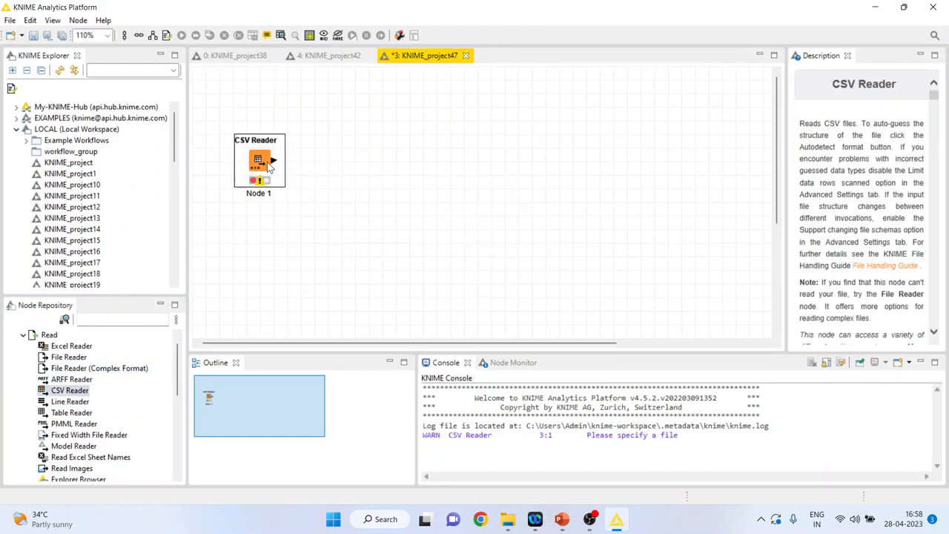
double_click(258, 161)
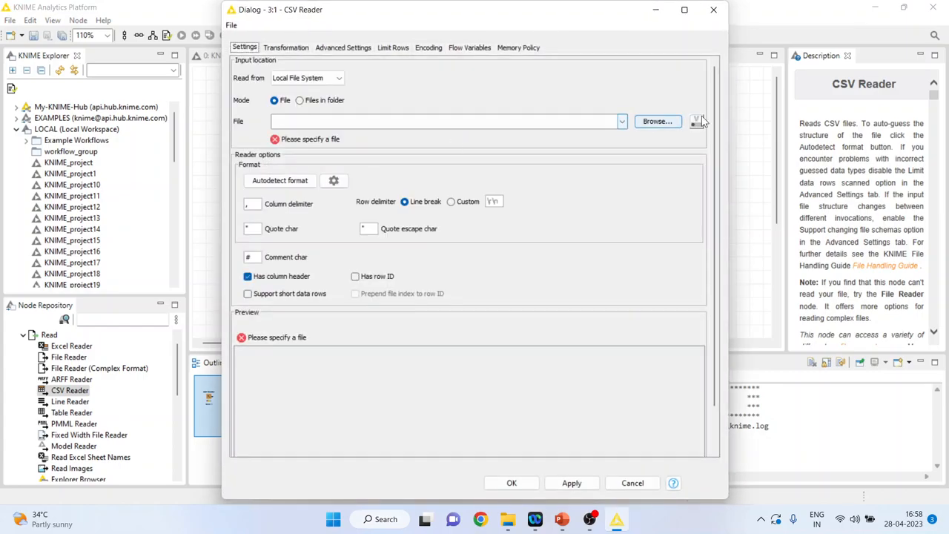
Point the CSV Reader at the heart data file and view its 918-row output table
click(657, 121)
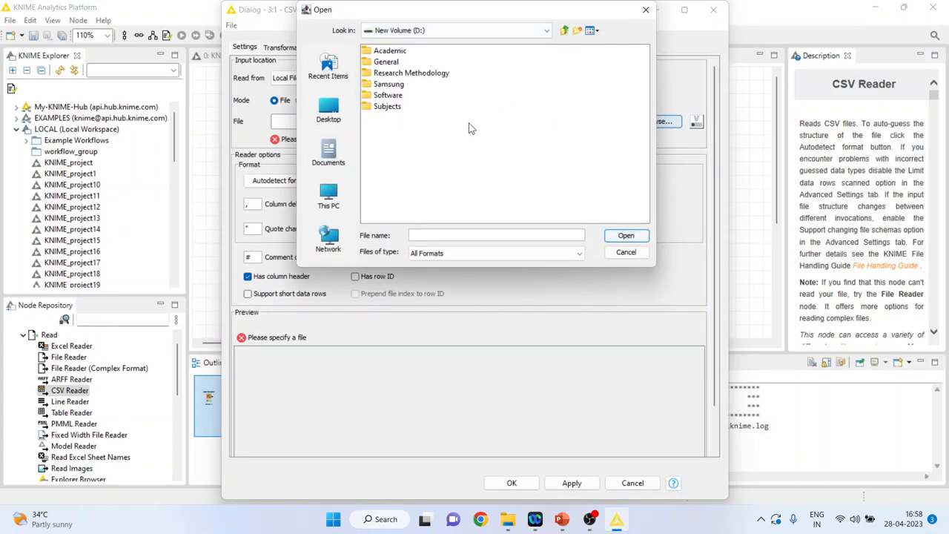
double_click(411, 73)
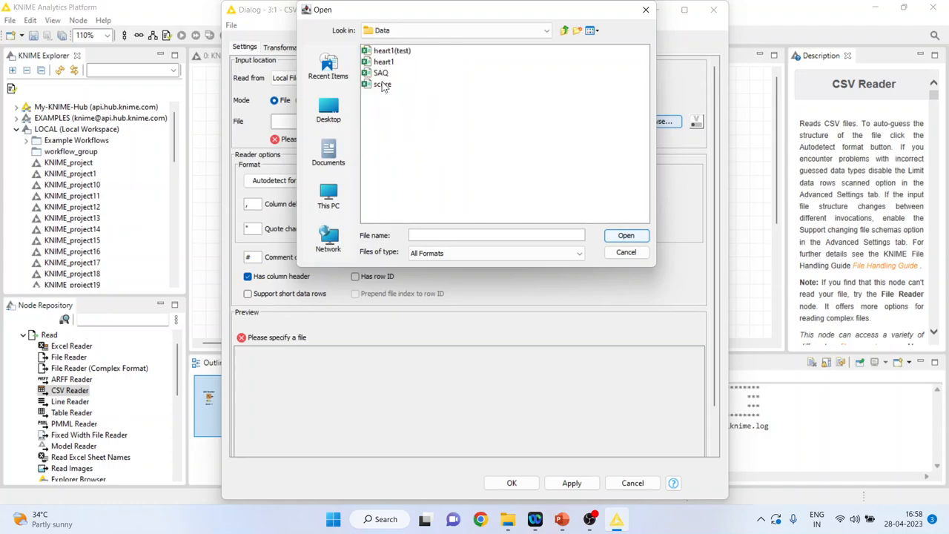
click(625, 234)
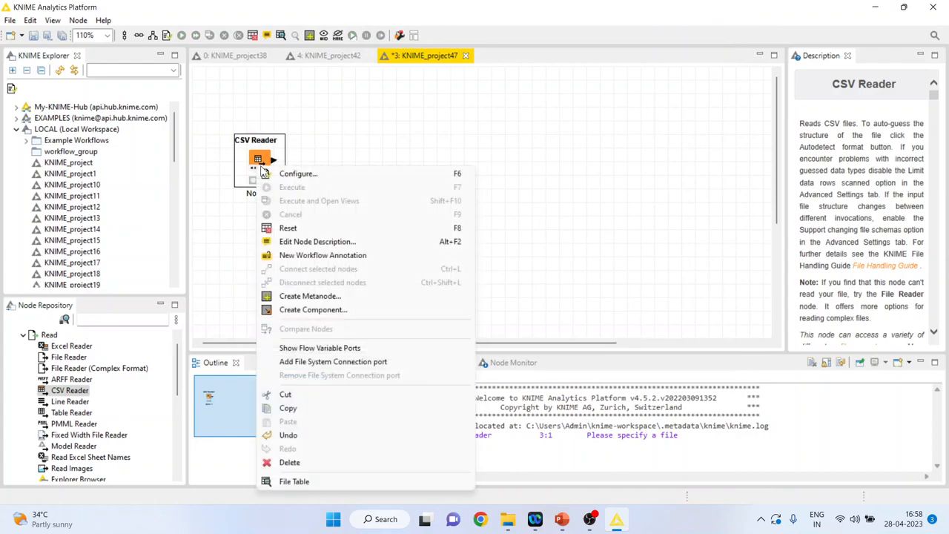
click(293, 481)
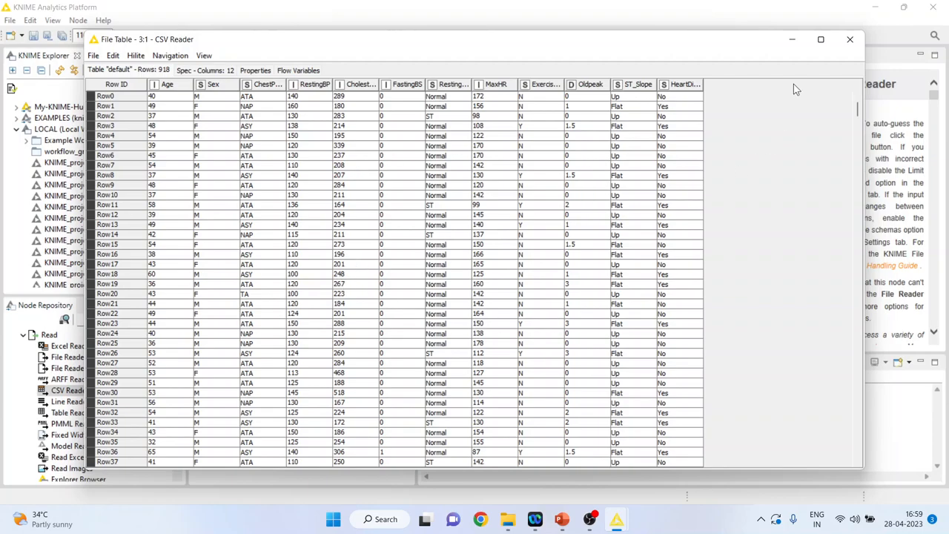
Find the Column Filter node by searching 'column' and add it after the CSV Reader
click(850, 38)
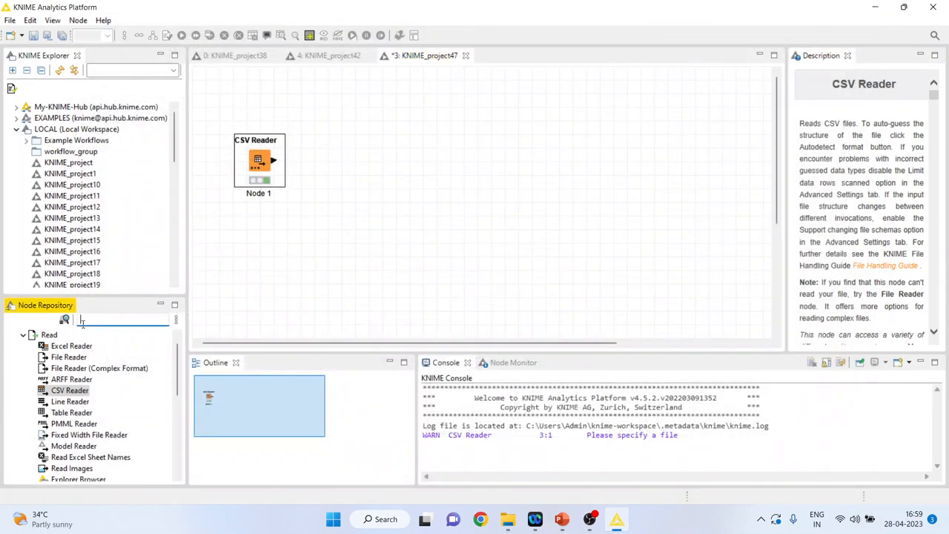
text(column filter)
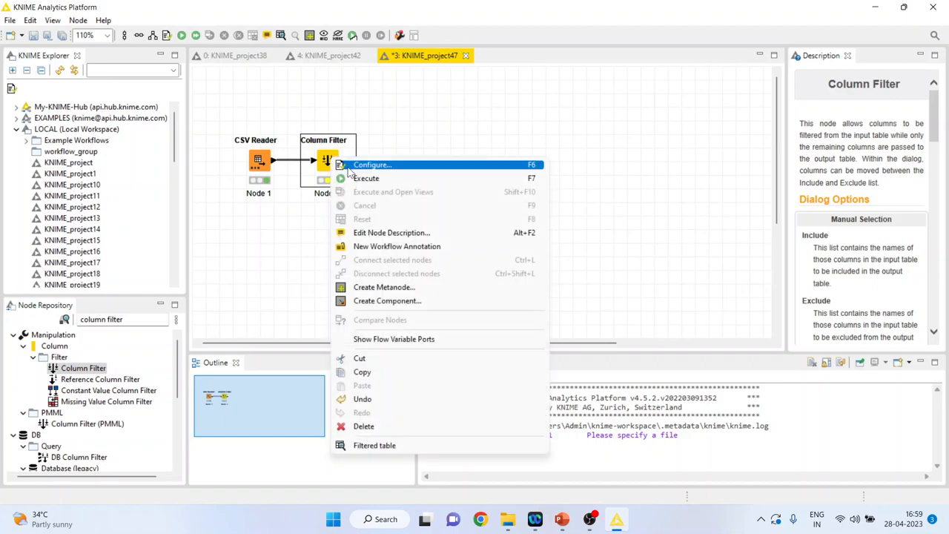
click(370, 164)
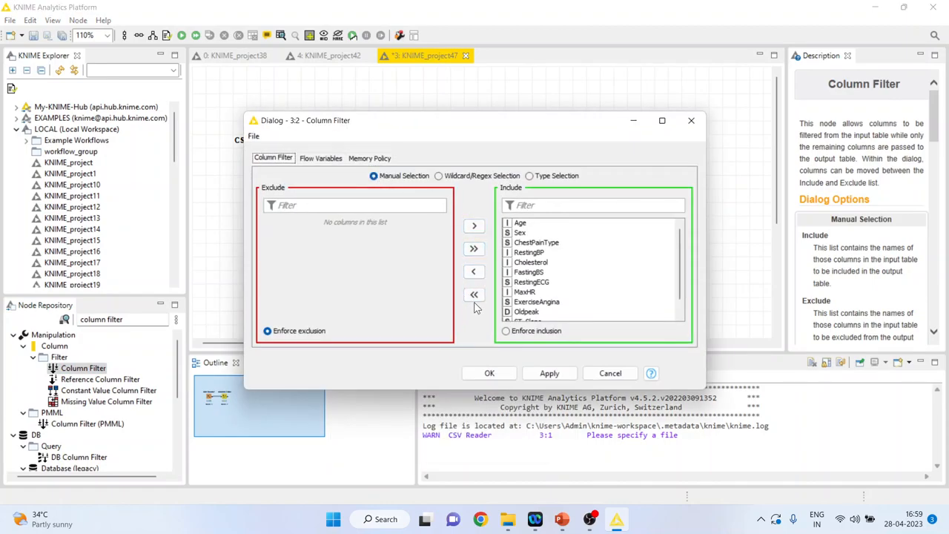
Keep only Age, RestingBP, Cholesterol, MaxHR and HeartDisease in the Column Filter
click(475, 294)
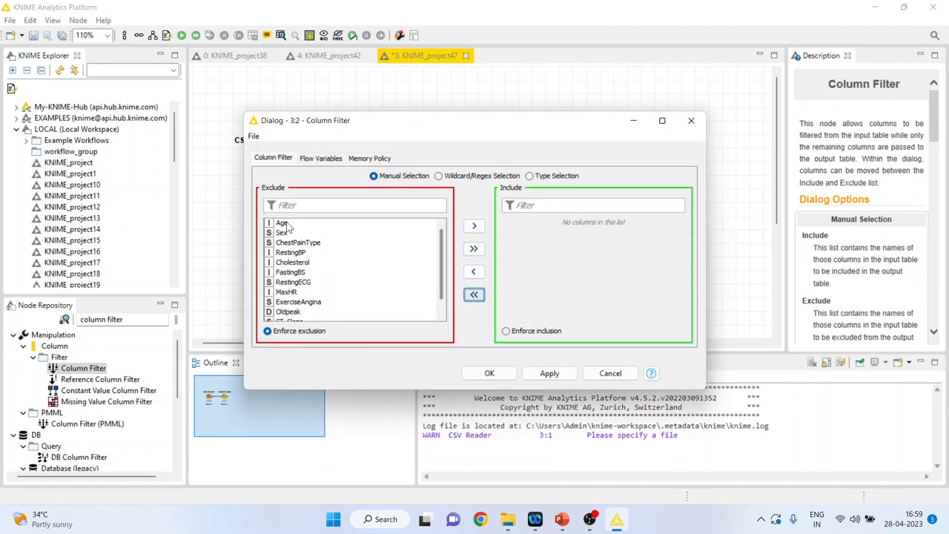
click(474, 226)
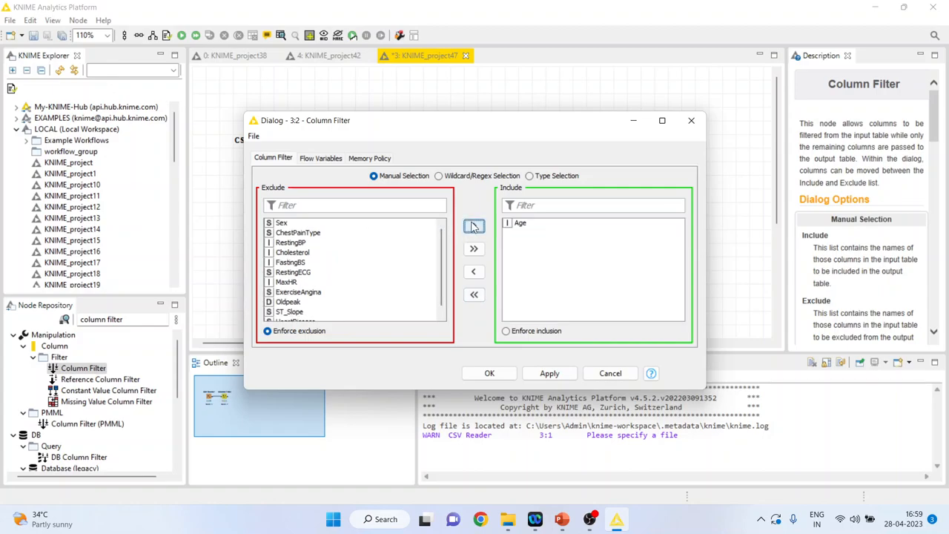
click(291, 243)
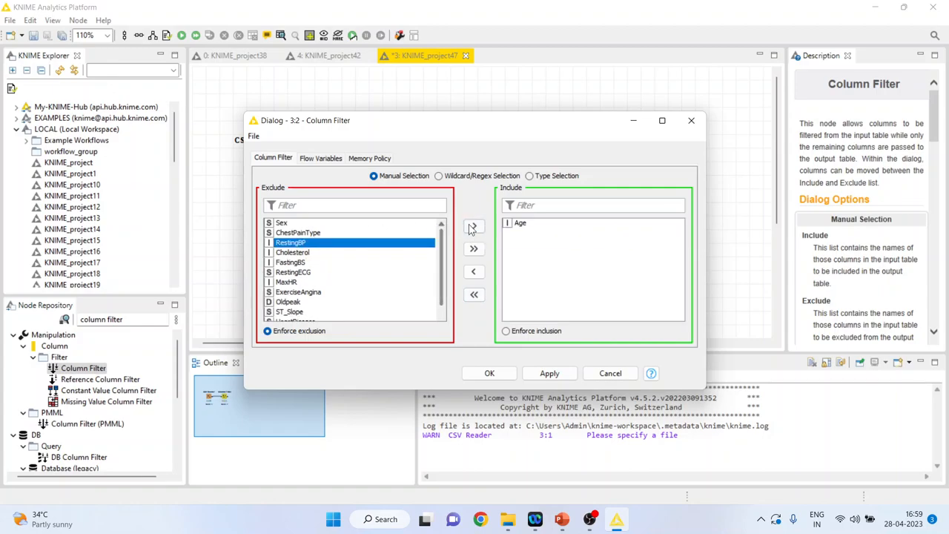
click(474, 225)
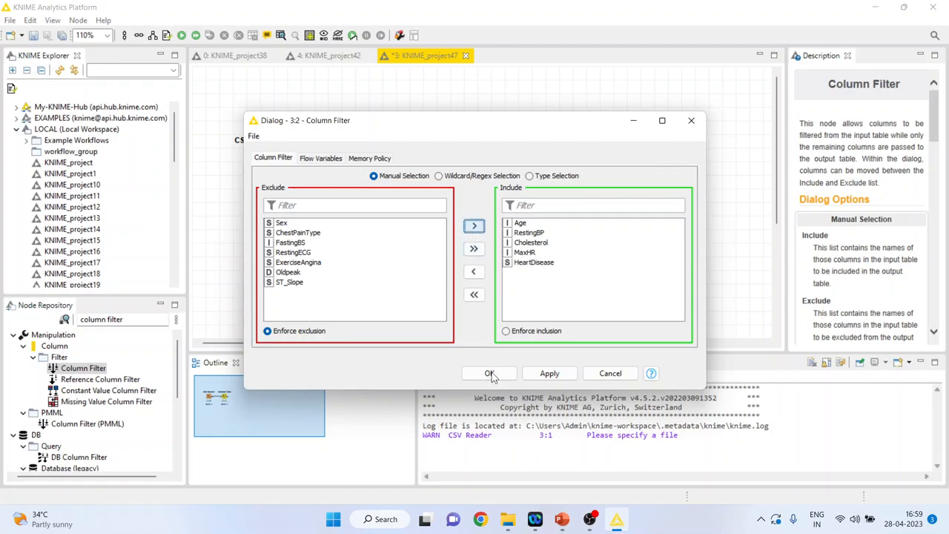
click(489, 374)
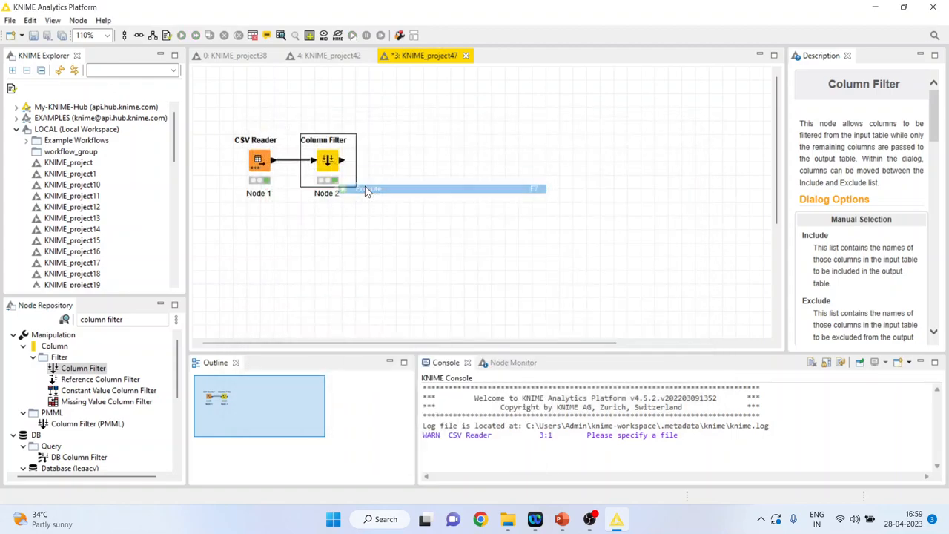
View the Column Filter's filtered output table
right_click(326, 161)
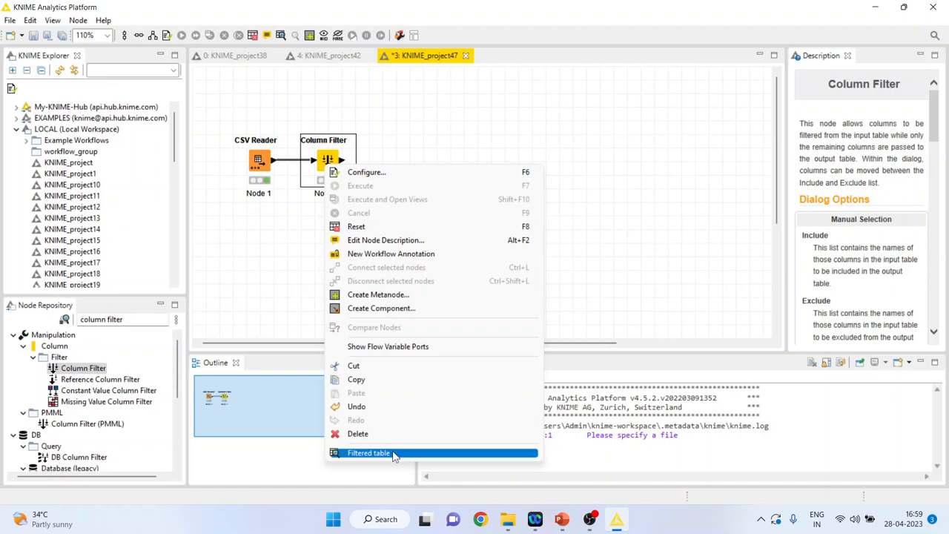
click(368, 454)
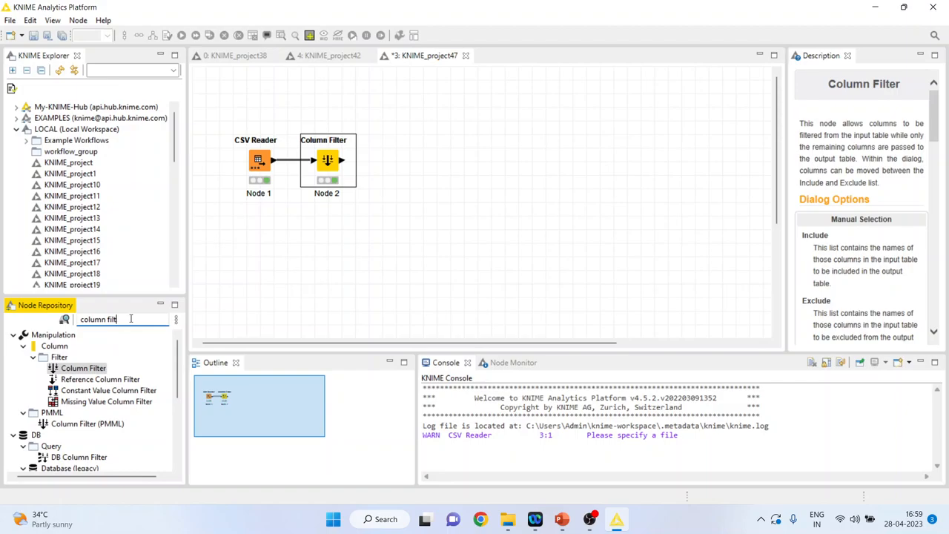
Add a Normalizer after the Column Filter and accept Min-Max Normalization settings
text(normal)
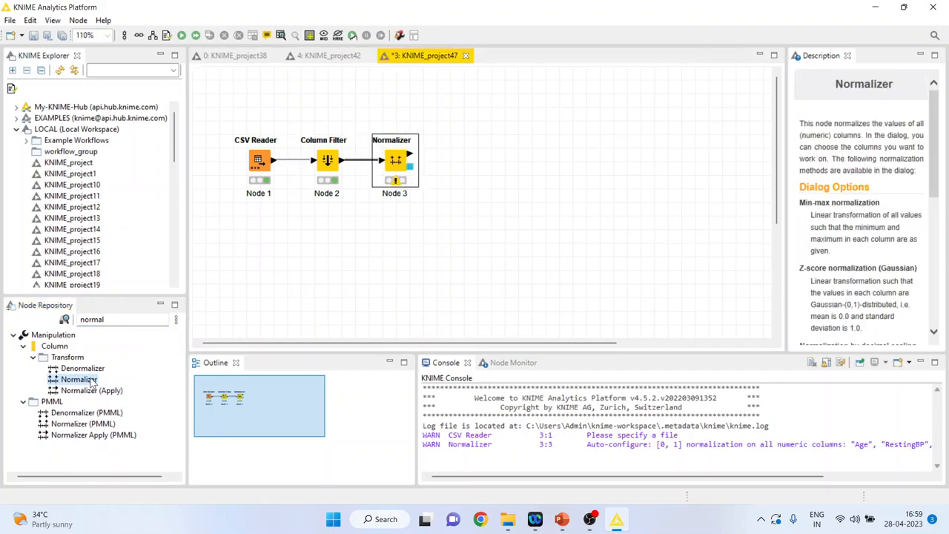
right_click(395, 160)
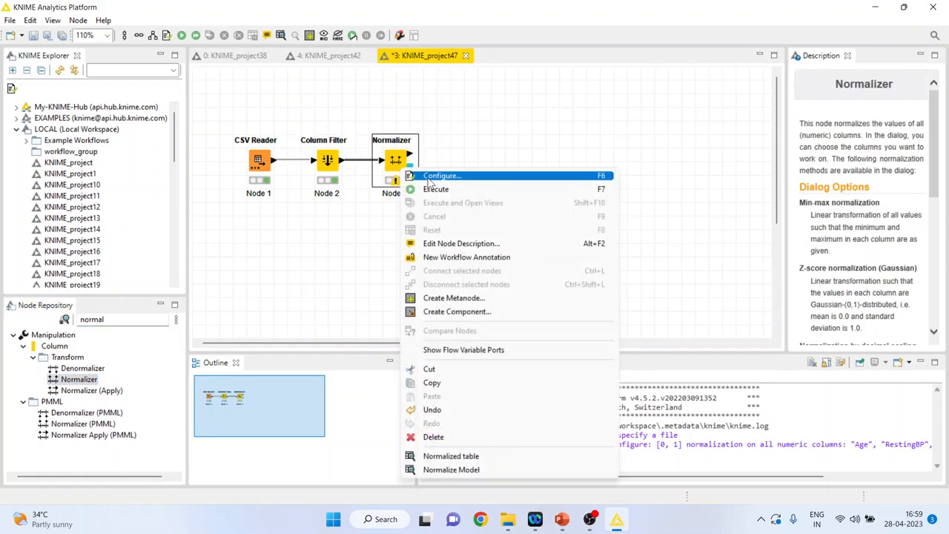
click(441, 175)
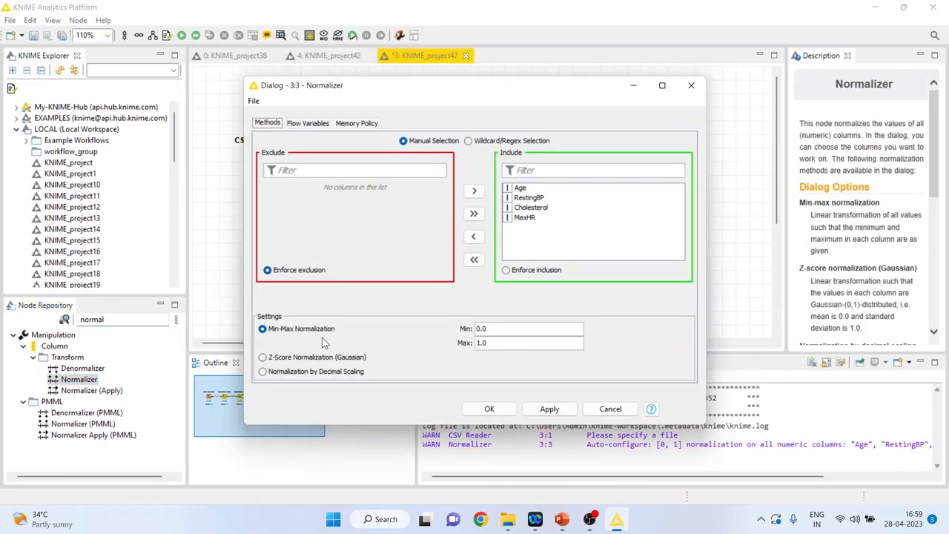
mouse_move(344, 348)
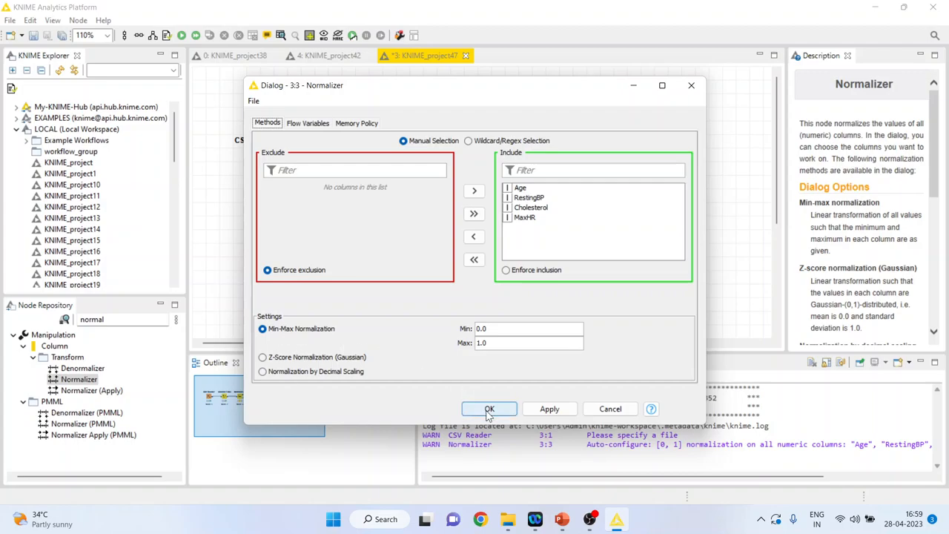
click(489, 409)
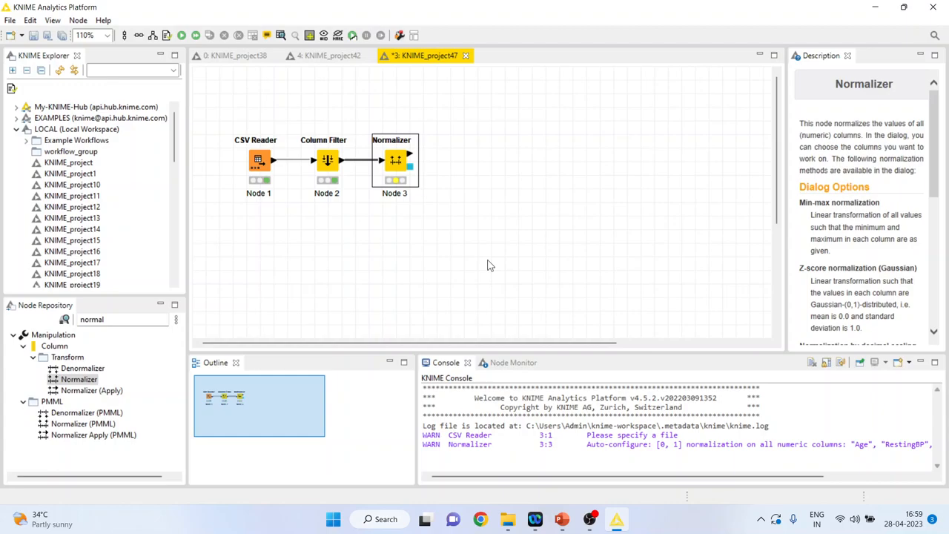
View the normalized output table with columns scaled 0–1, then close it
right_click(394, 160)
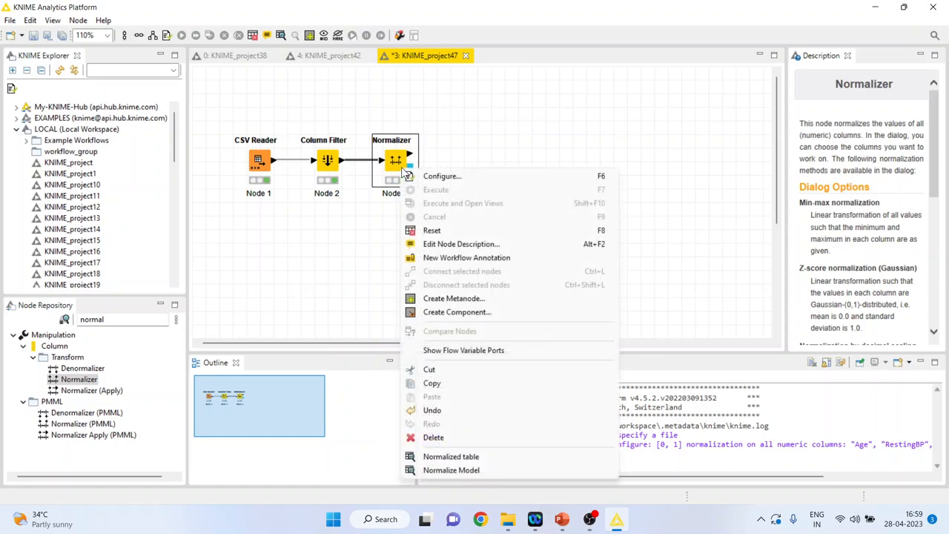
click(451, 457)
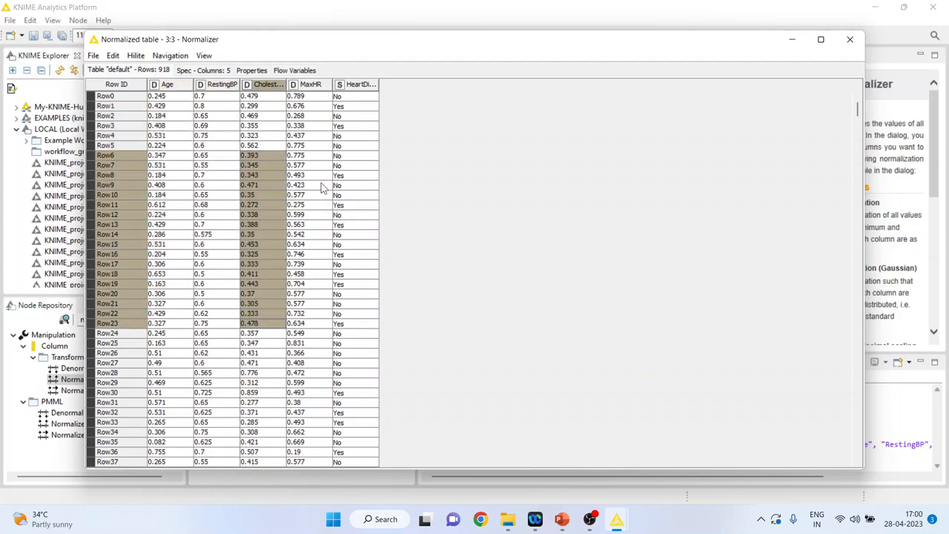
click(849, 38)
text(rpr)
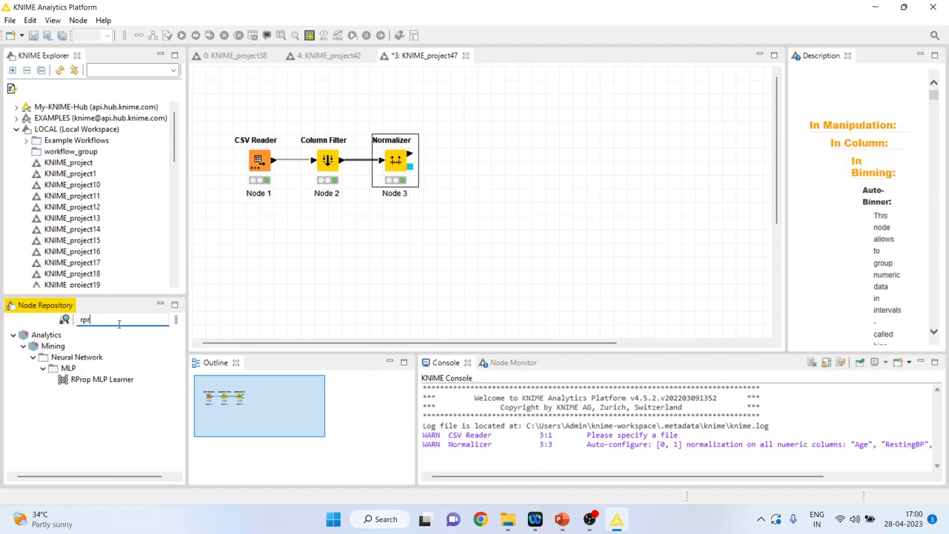
Add an RProp MLP Learner after the Normalizer, review its settings and execute it
drag(101, 379, 451, 160)
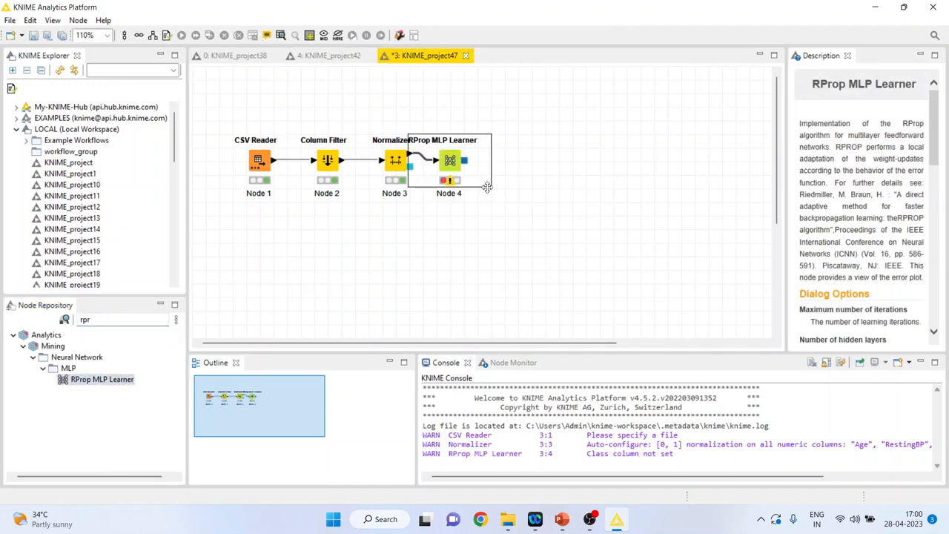
right_click(448, 162)
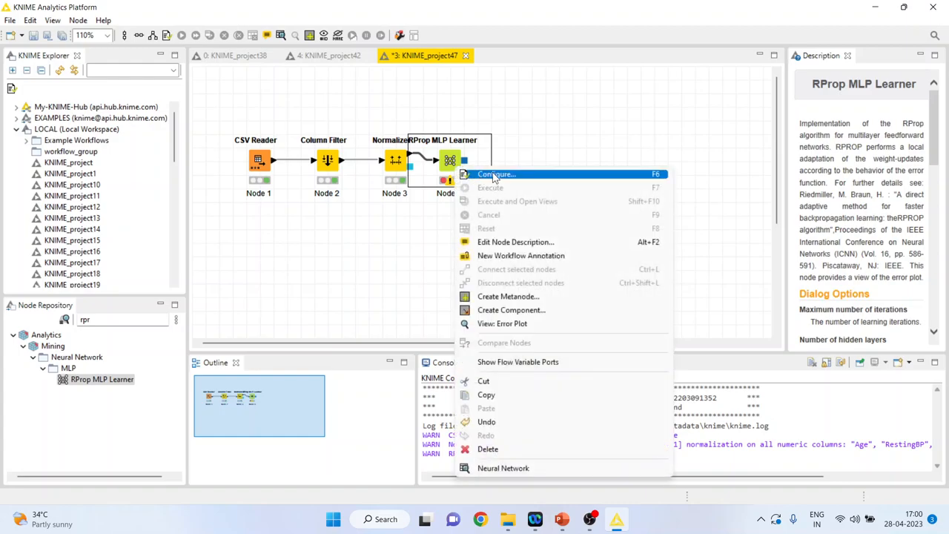
click(495, 175)
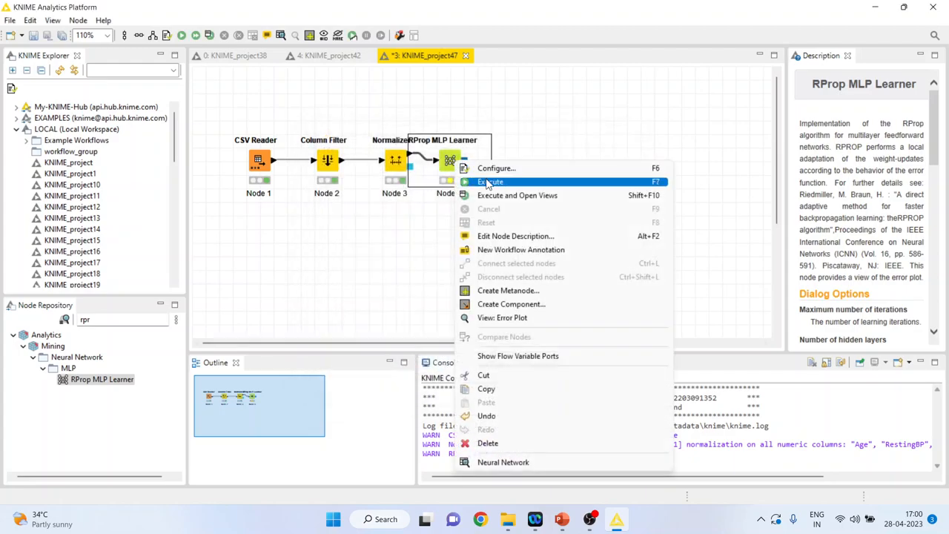
click(489, 181)
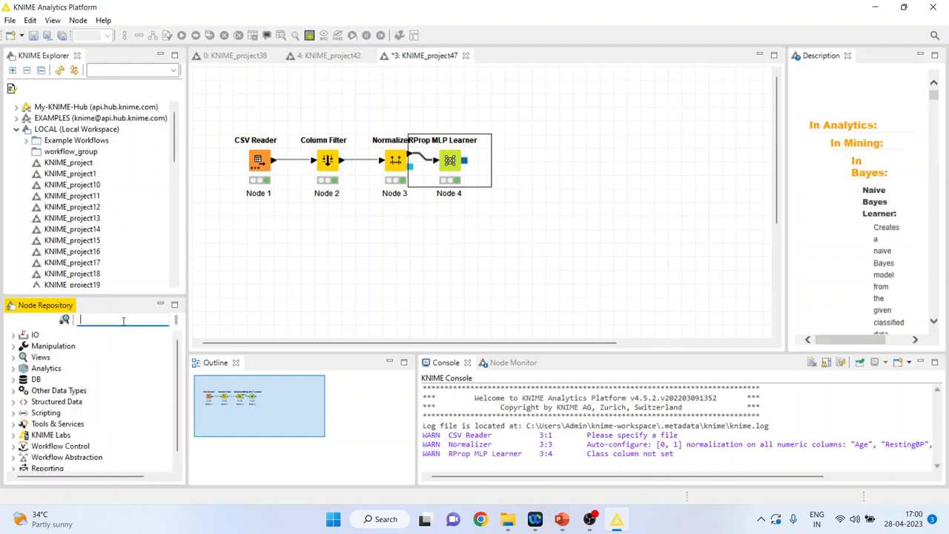
Add a PMML Writer after the learner and choose drive D as its save location
text(pmml)
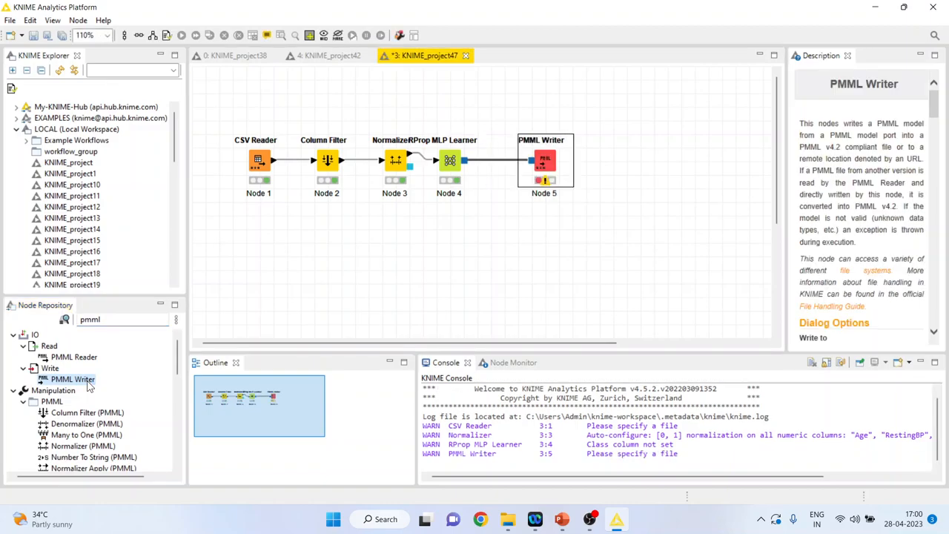
right_click(543, 160)
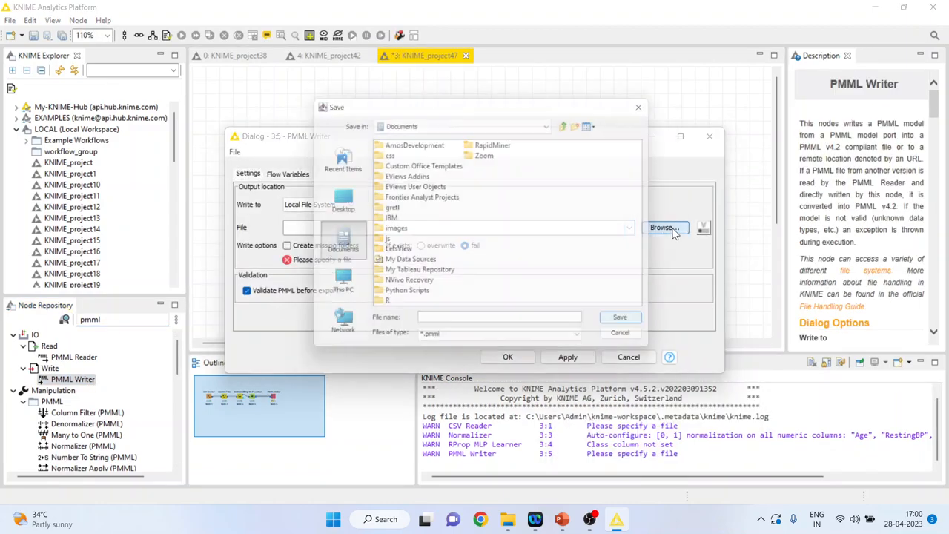
click(546, 126)
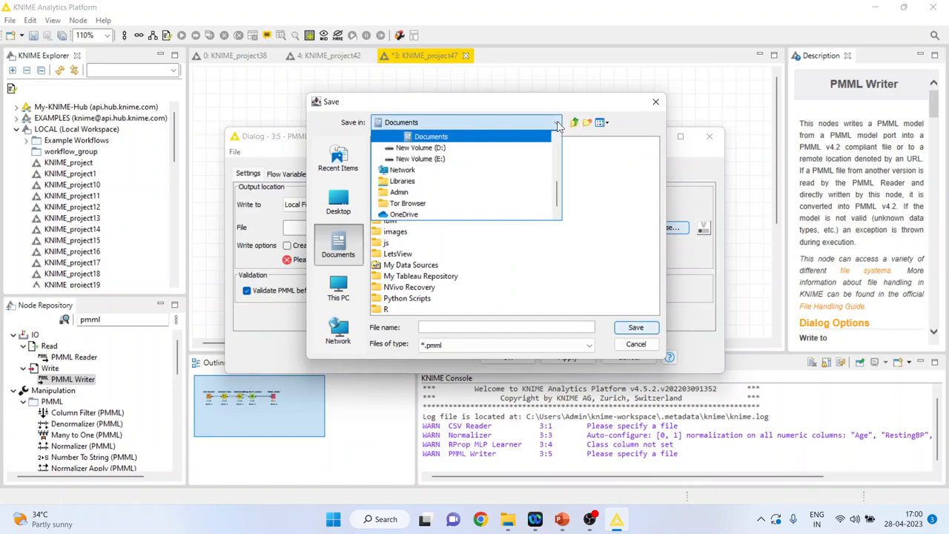
click(419, 148)
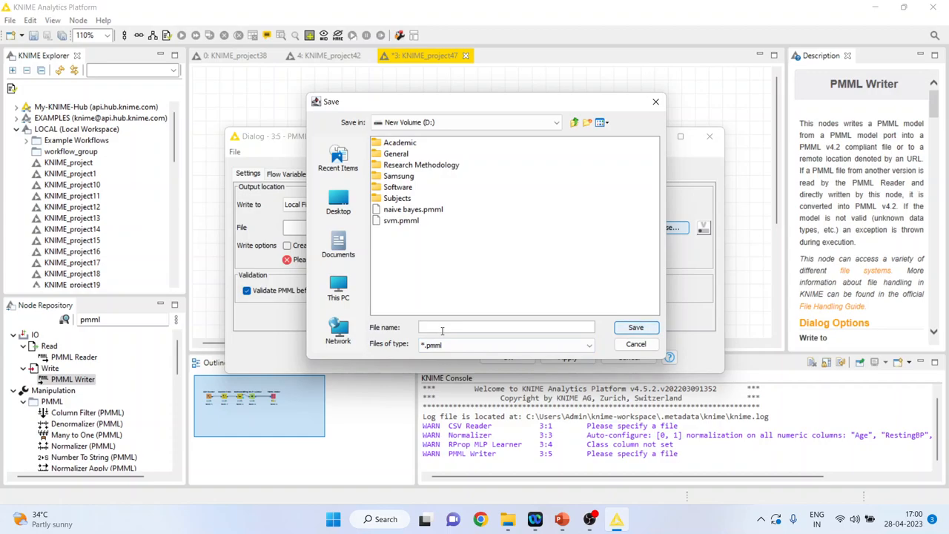
Name the model file 'neural', save it and execute the PMML Writer
text(neural)
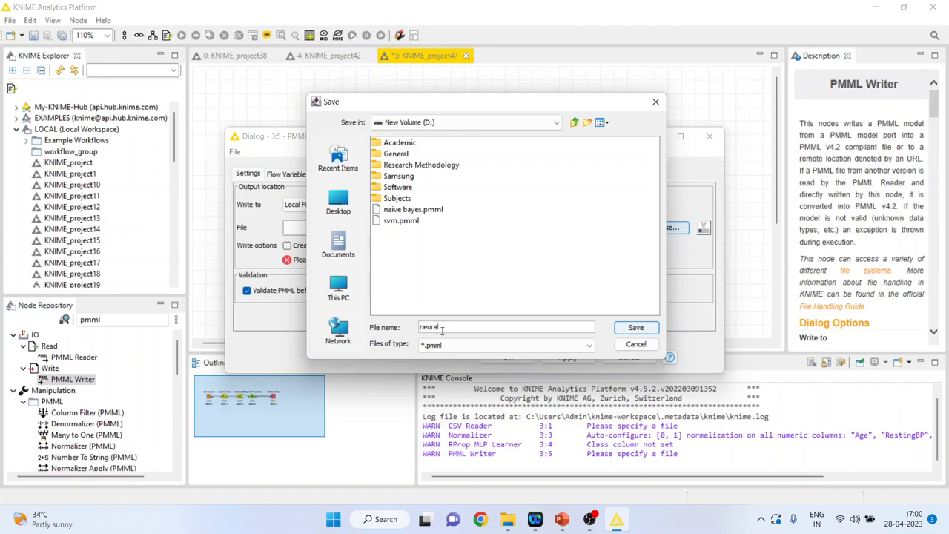
click(635, 328)
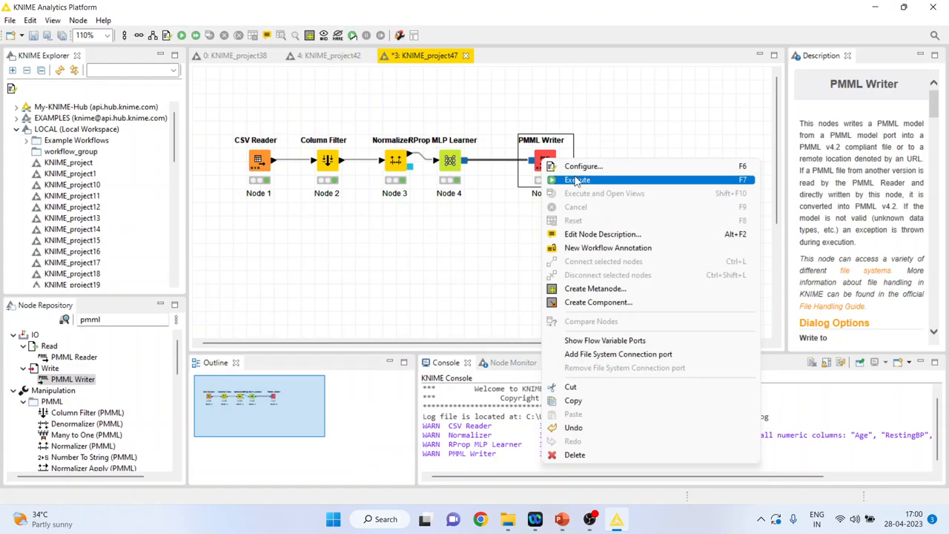
click(578, 180)
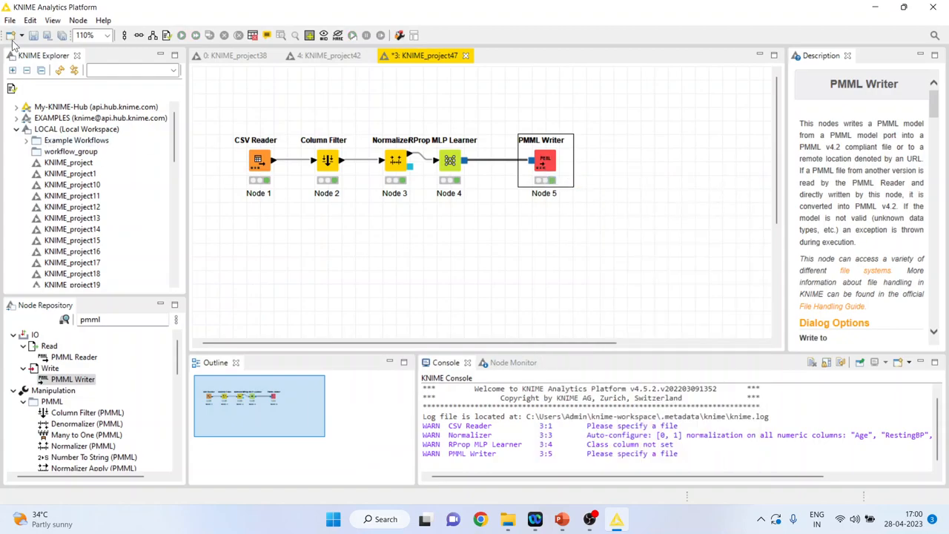
Create a new empty KNIME workflow, KNIME_project48, beside the finished one
click(12, 35)
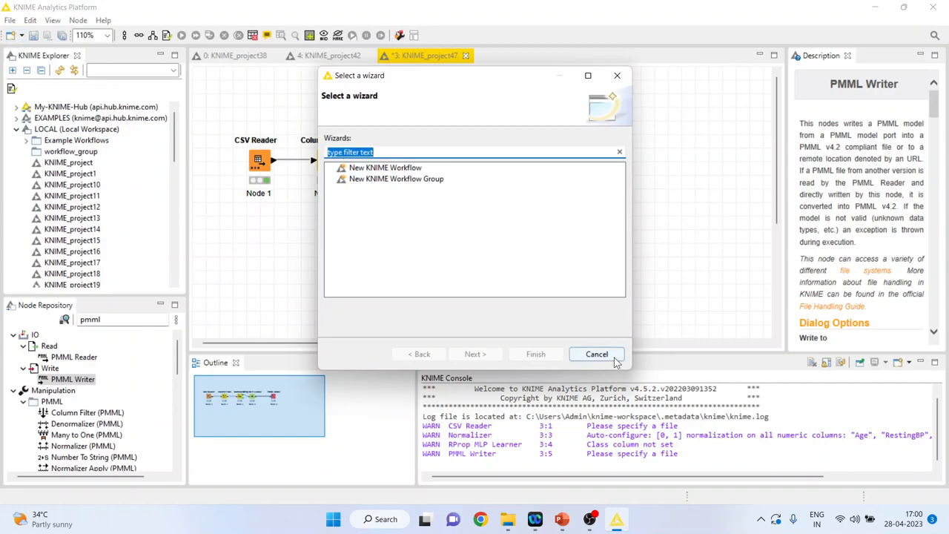
click(596, 353)
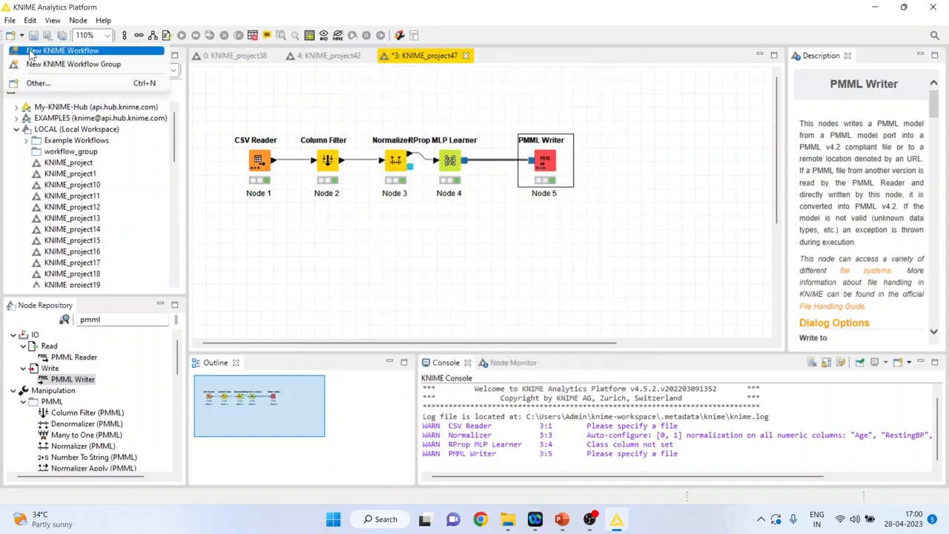
click(62, 50)
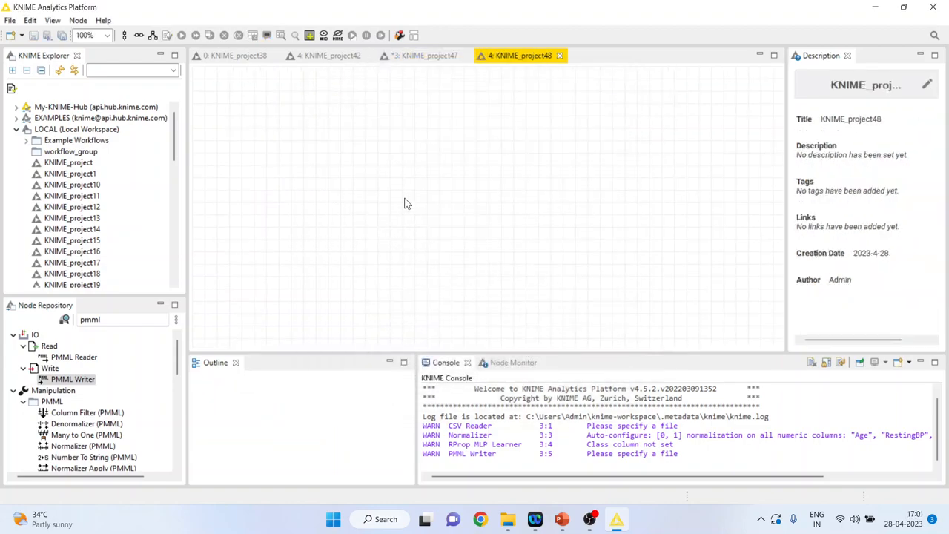
mouse_move(125, 335)
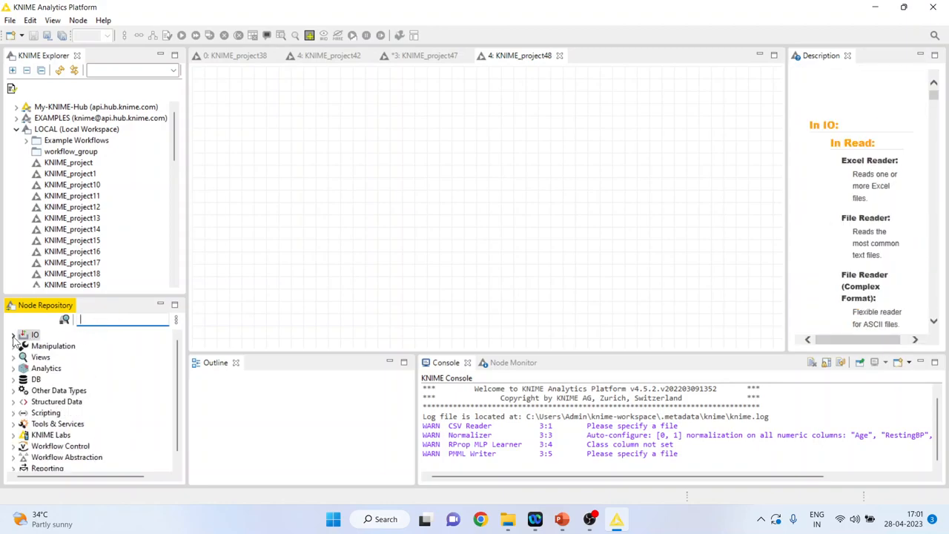
Add a CSV Reader to the new workflow reading the heart1(test) file from the Data folder
click(34, 335)
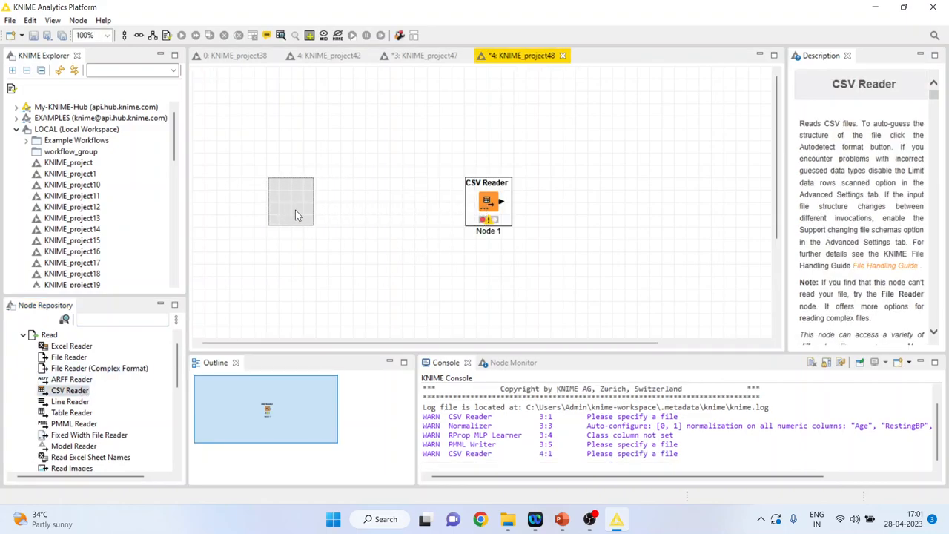
double_click(488, 205)
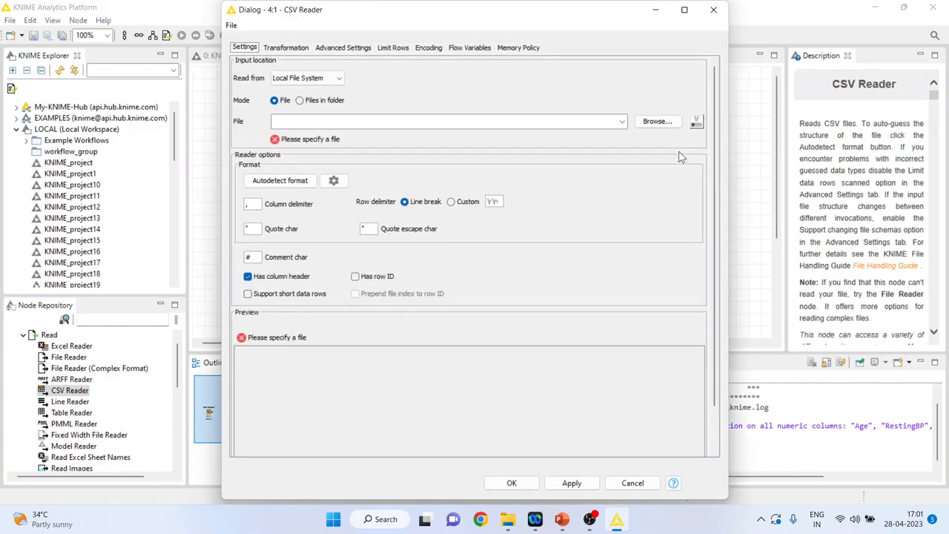
click(657, 122)
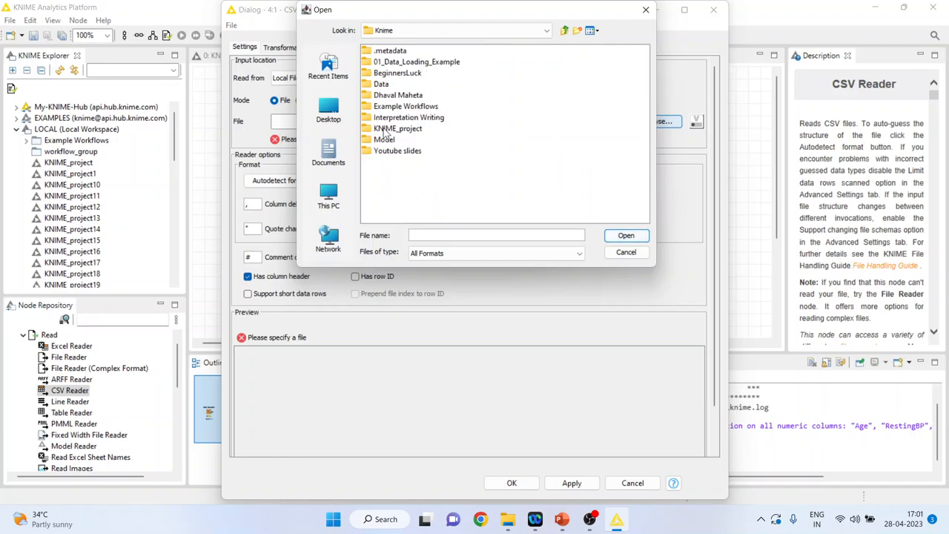
double_click(381, 83)
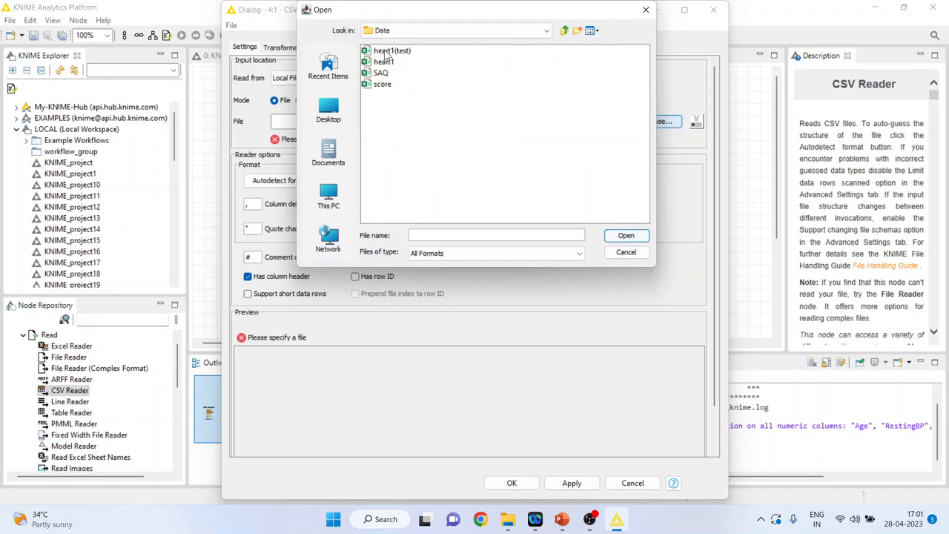
click(626, 234)
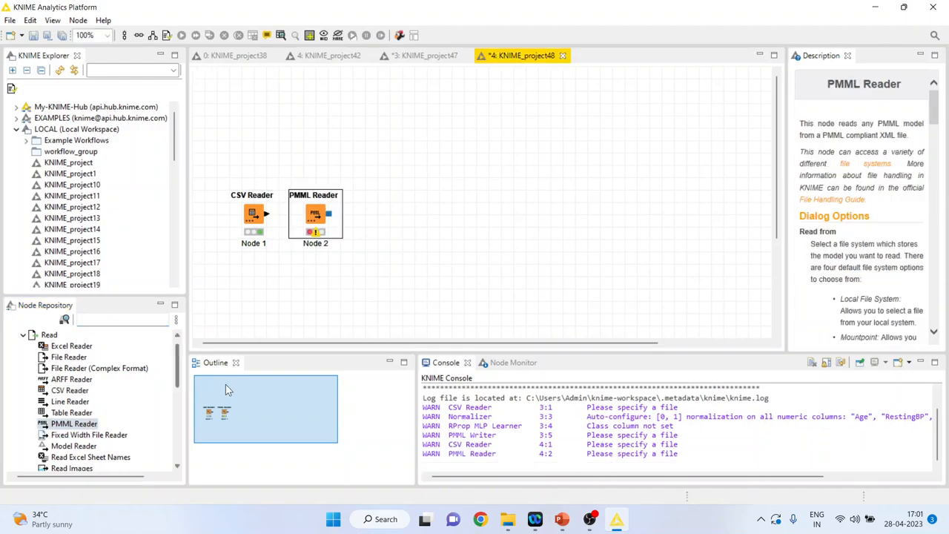
Move the PMML Reader above the CSV Reader and load neural.pmml from drive D
drag(314, 214, 327, 128)
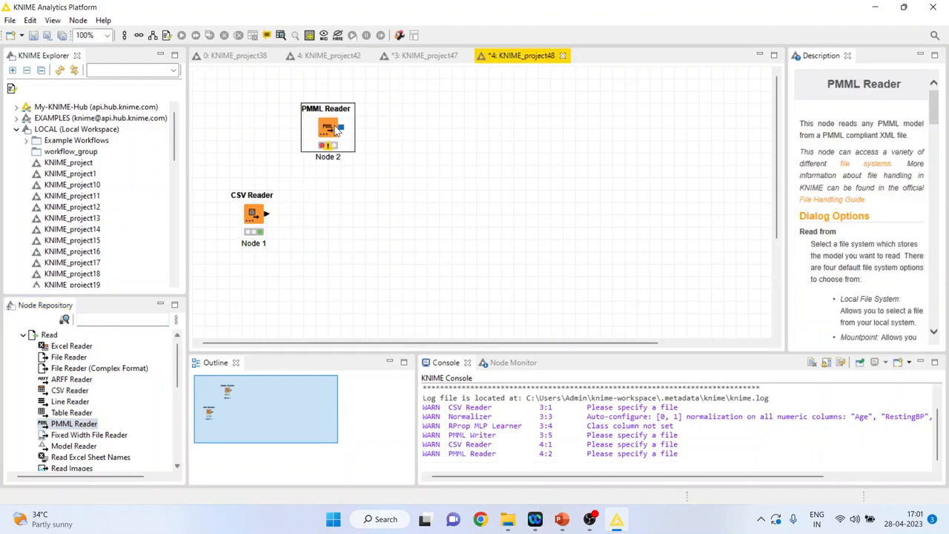
double_click(328, 130)
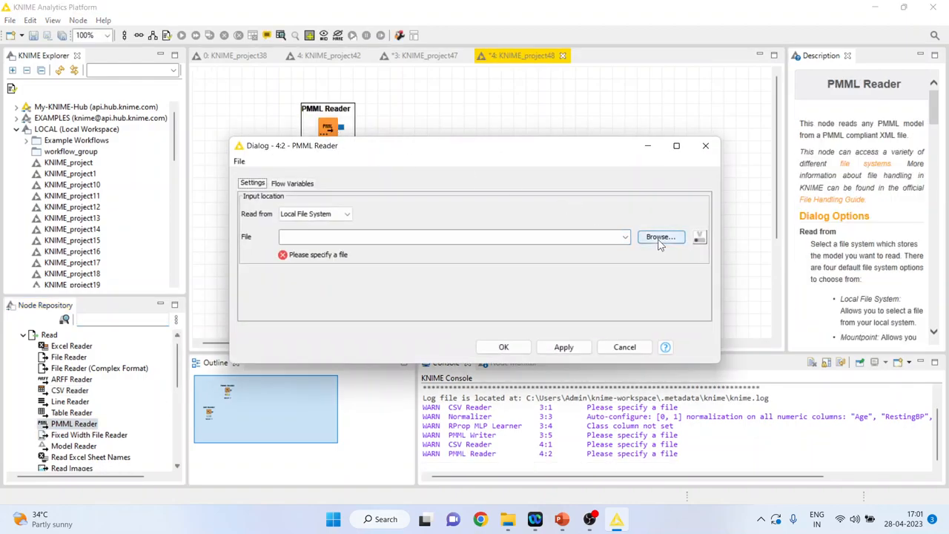
click(658, 237)
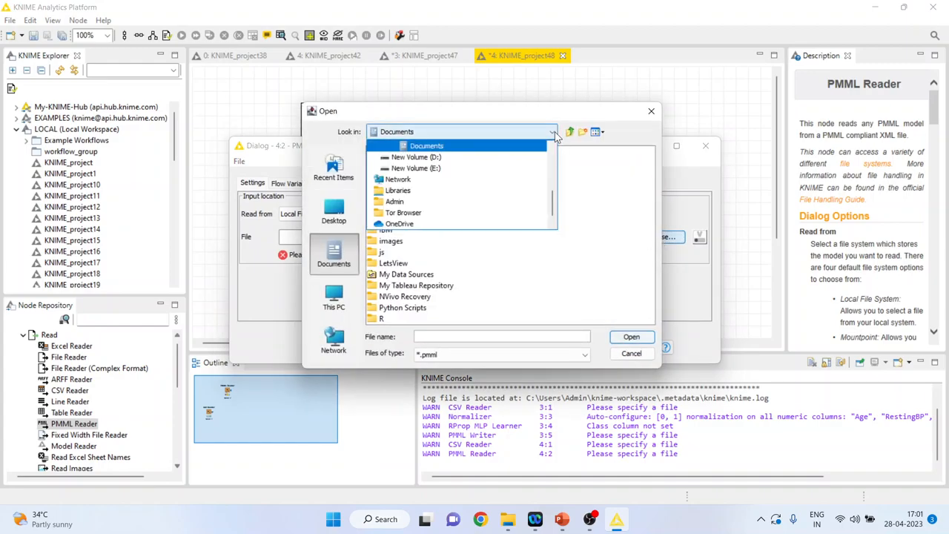
click(415, 157)
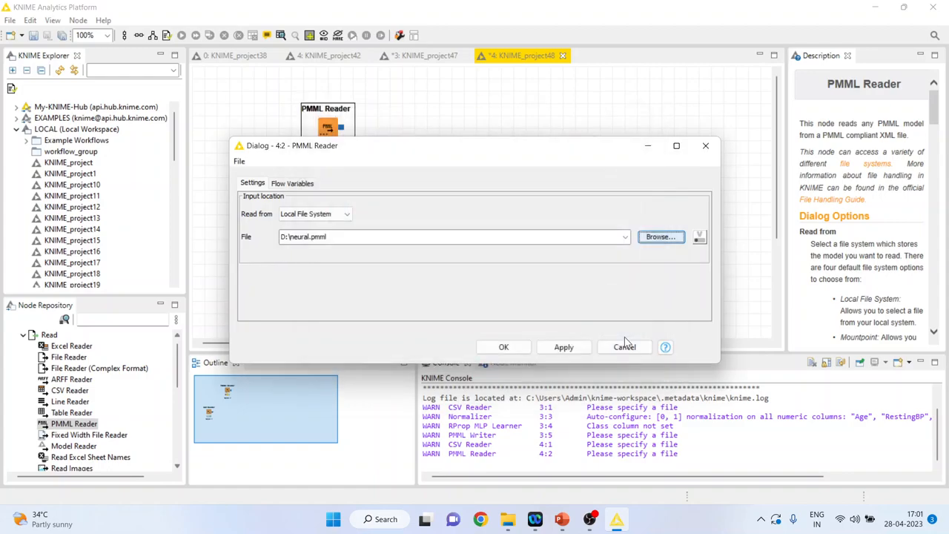
click(624, 347)
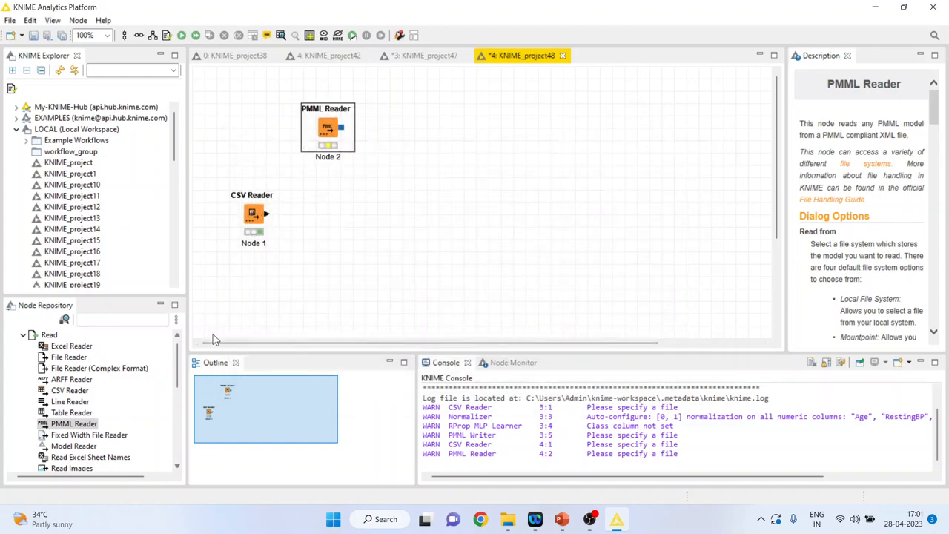
Search 'rp', add a MultiLayerPerceptron Predictor and feed the PMML Reader model into it
click(122, 319)
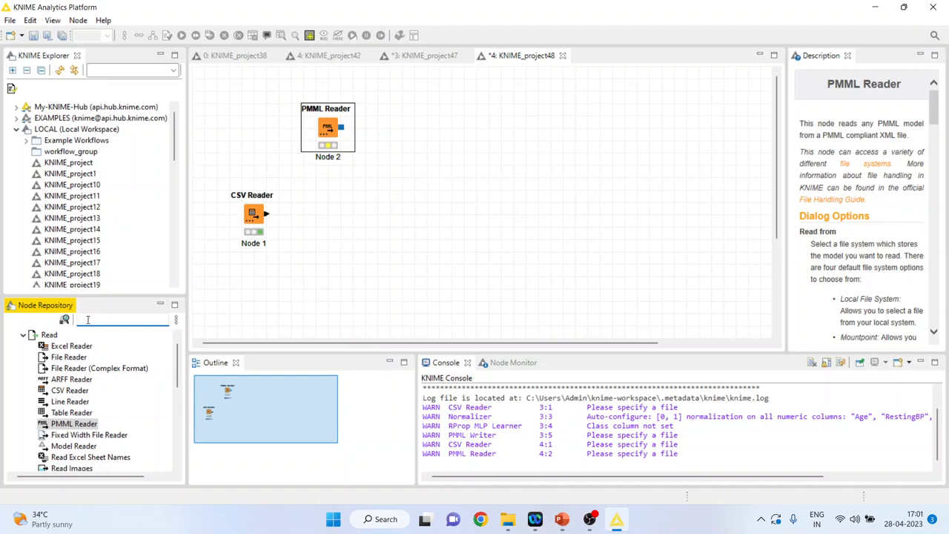
text(m)
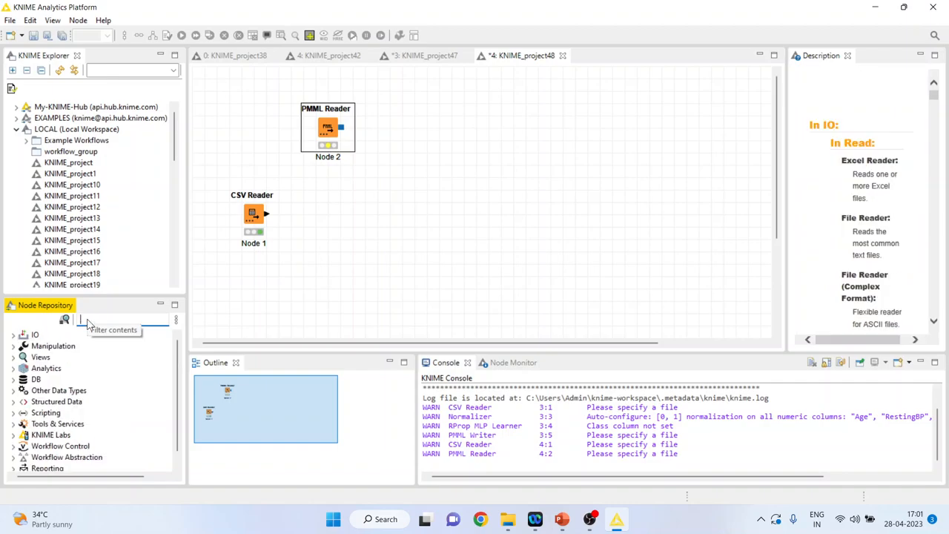
text(rp)
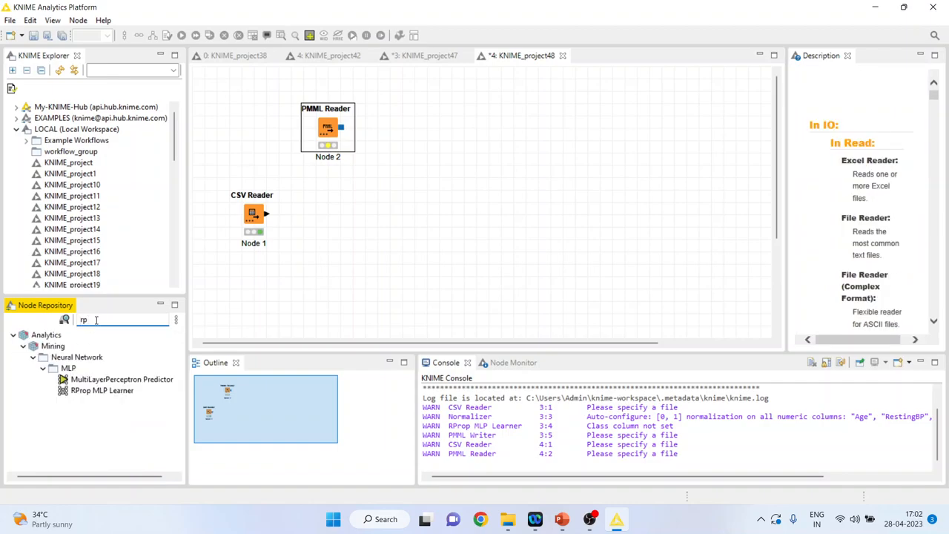
drag(122, 380, 389, 126)
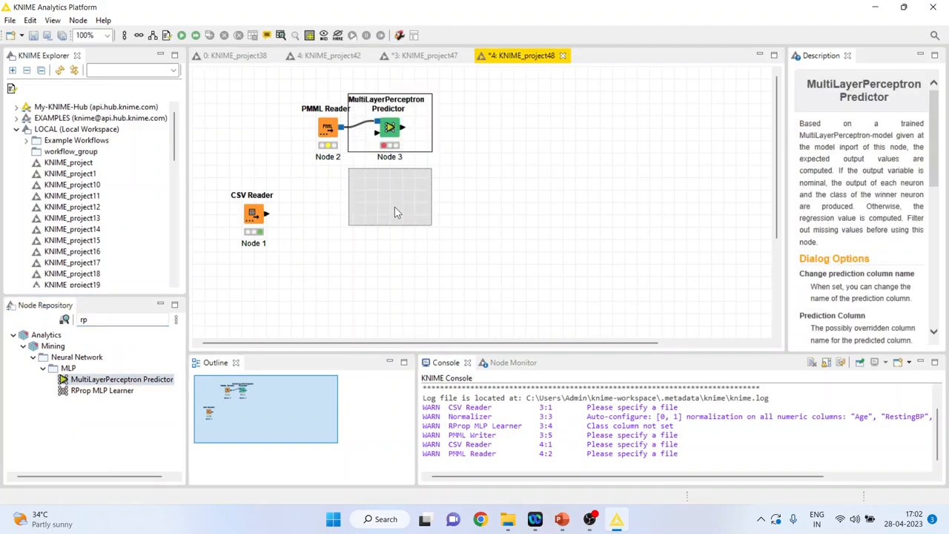
drag(388, 126, 414, 213)
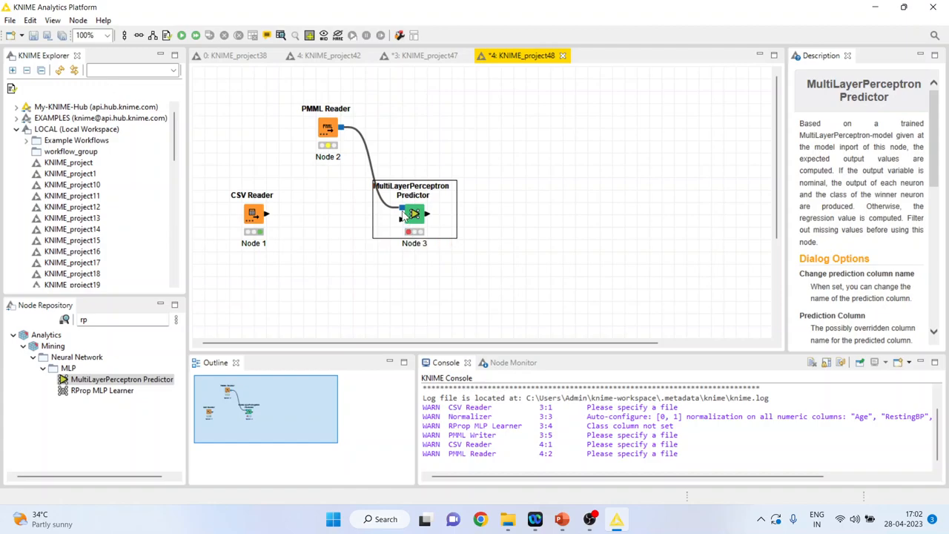
Execute the PMML Reader to load the model and bring up the predictor's actions
right_click(328, 127)
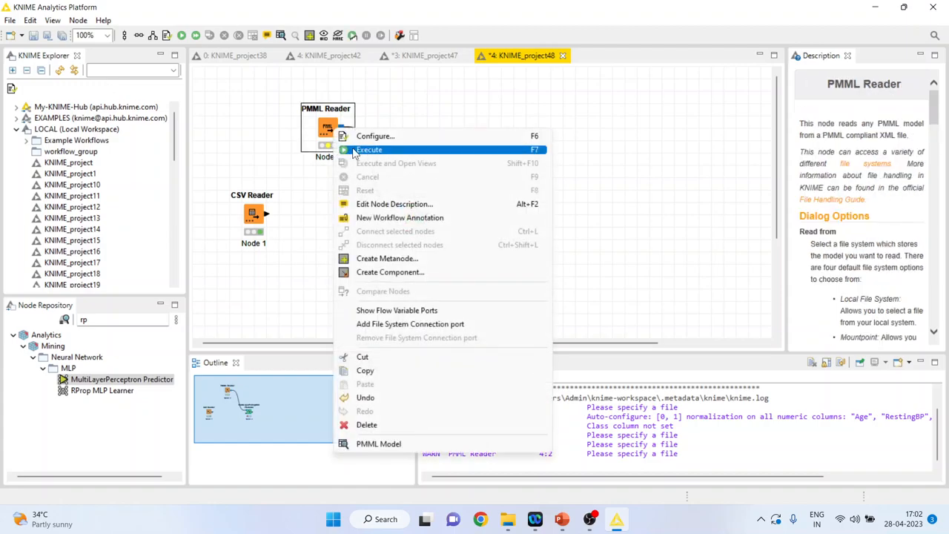
click(369, 148)
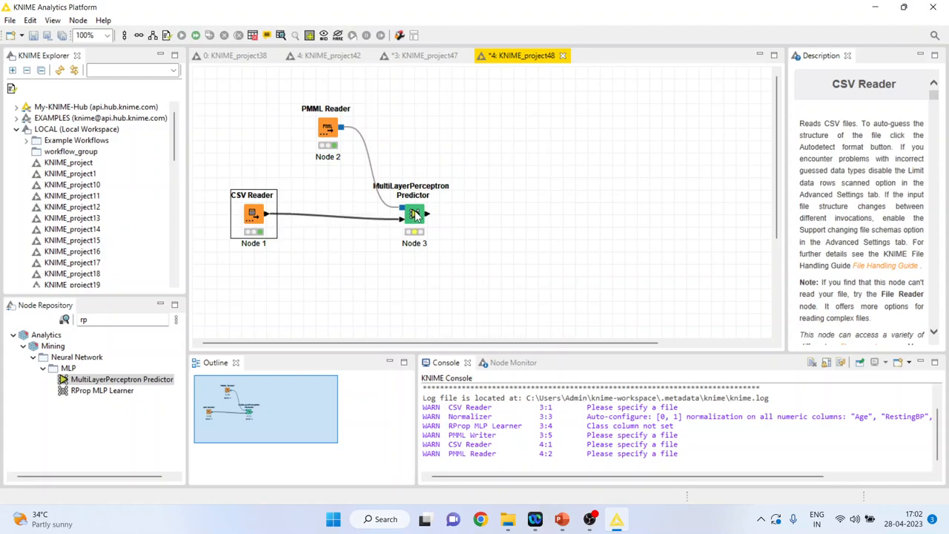
right_click(414, 215)
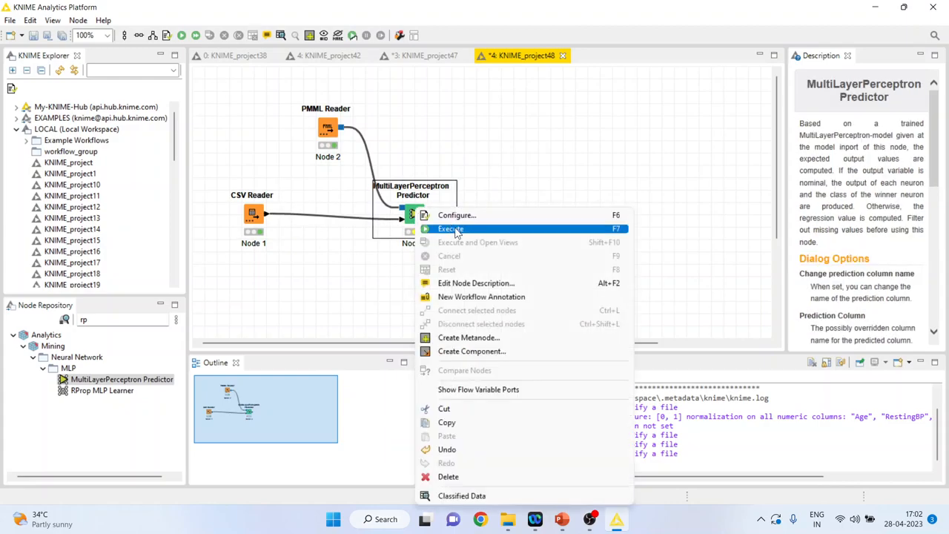
mouse_move(456, 215)
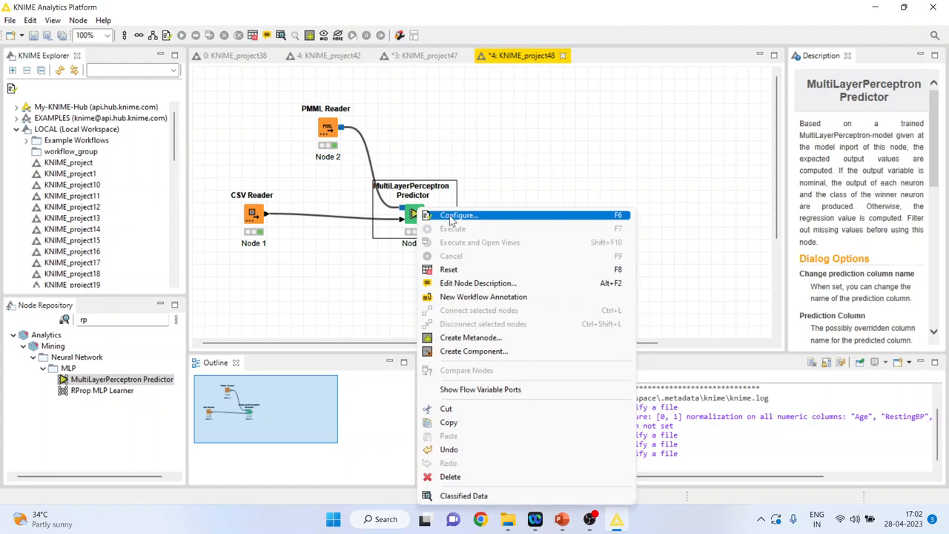
Review the predictor's settings, run it and view the classified heart test data table
click(458, 215)
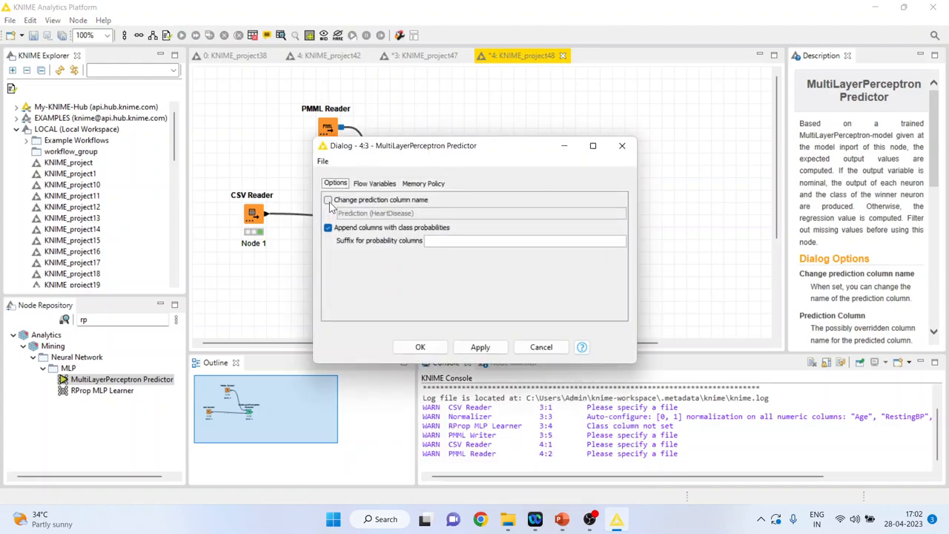
click(422, 347)
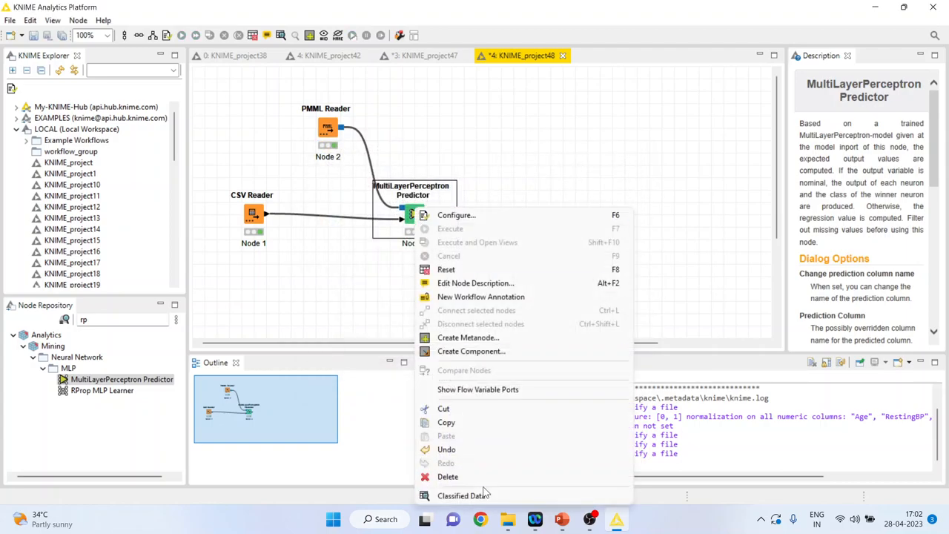
click(463, 495)
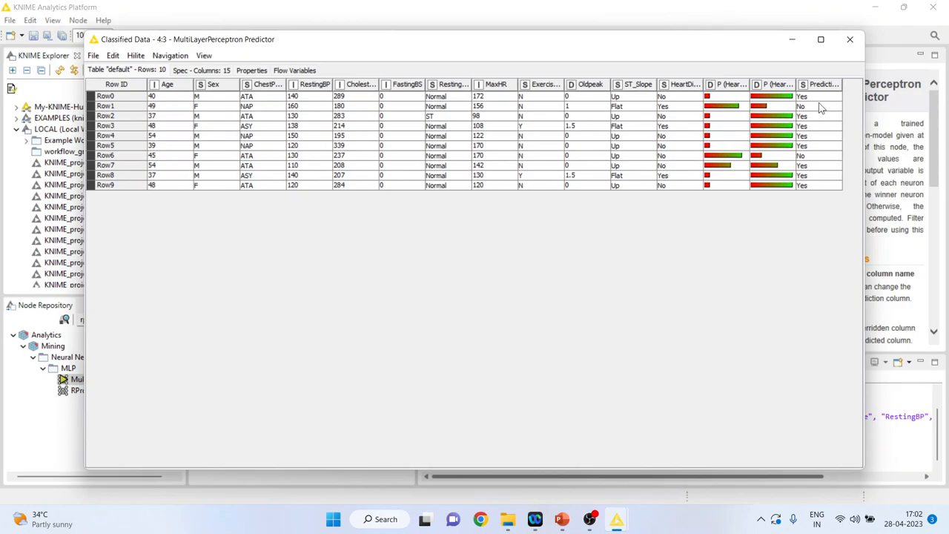